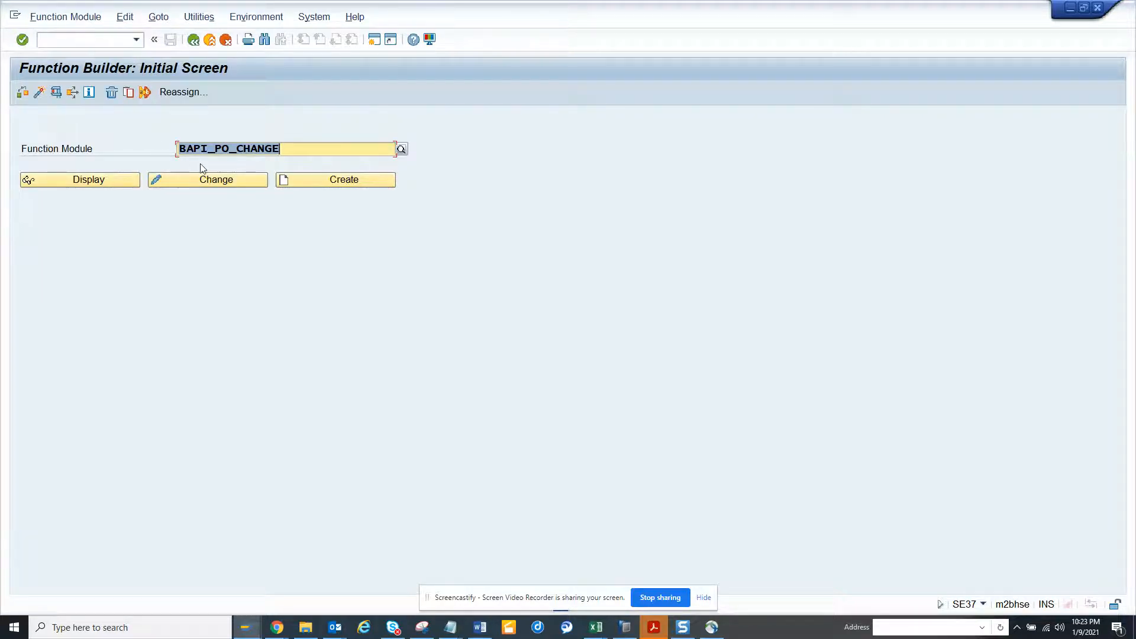
Run a where-used search for BAPI_PO_CHANGE over service definitions and internet services only
click(71, 92)
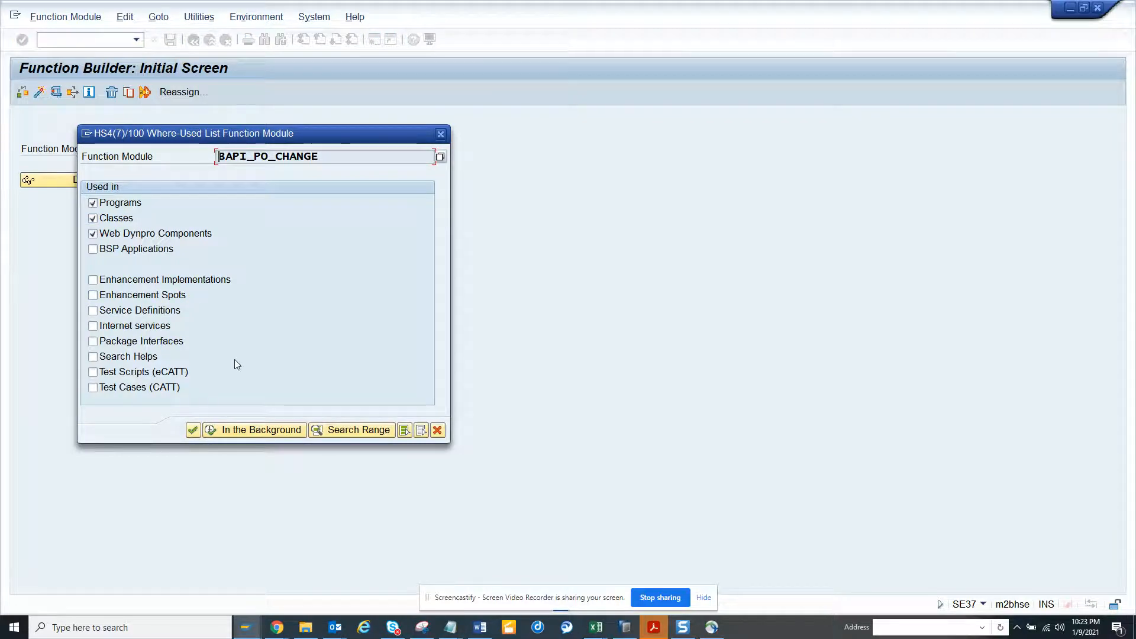
mouse_move(119, 300)
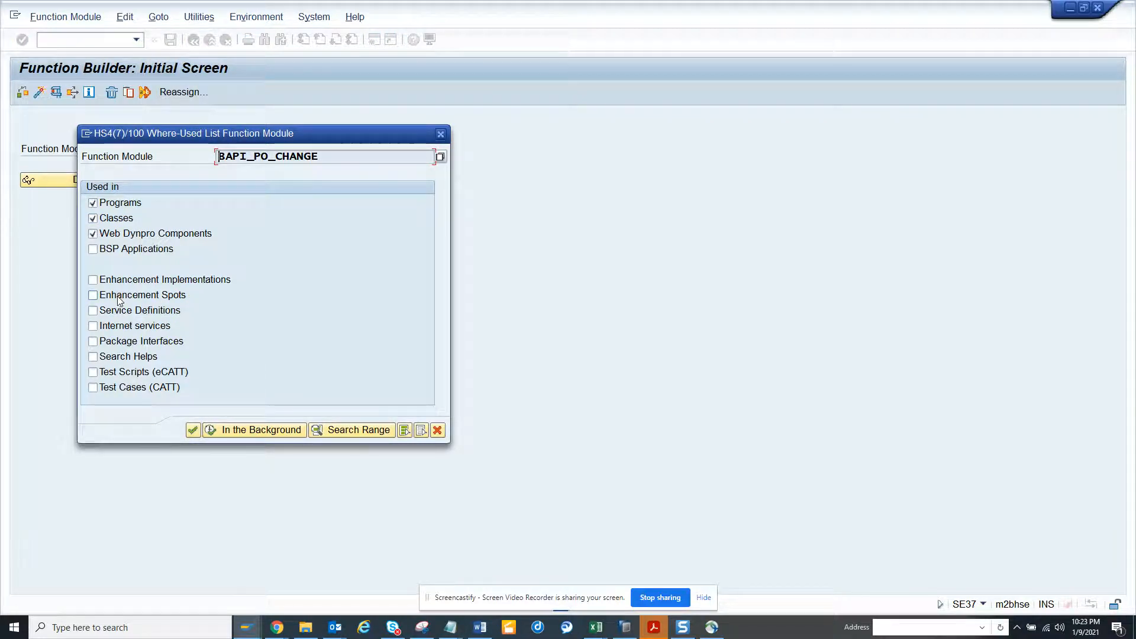
click(93, 326)
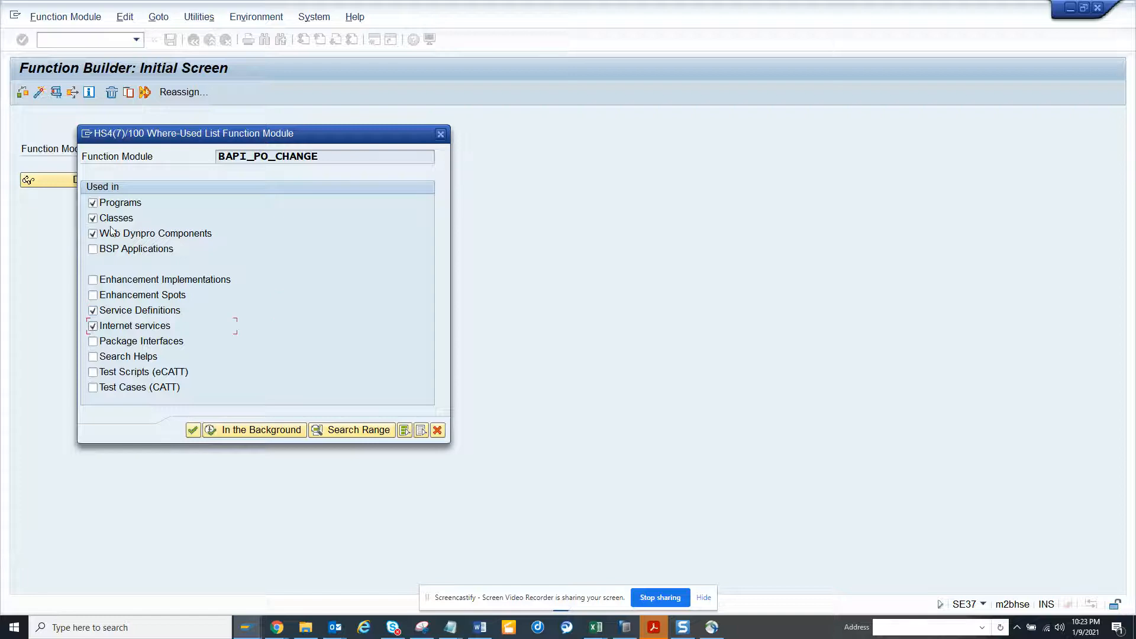
click(93, 218)
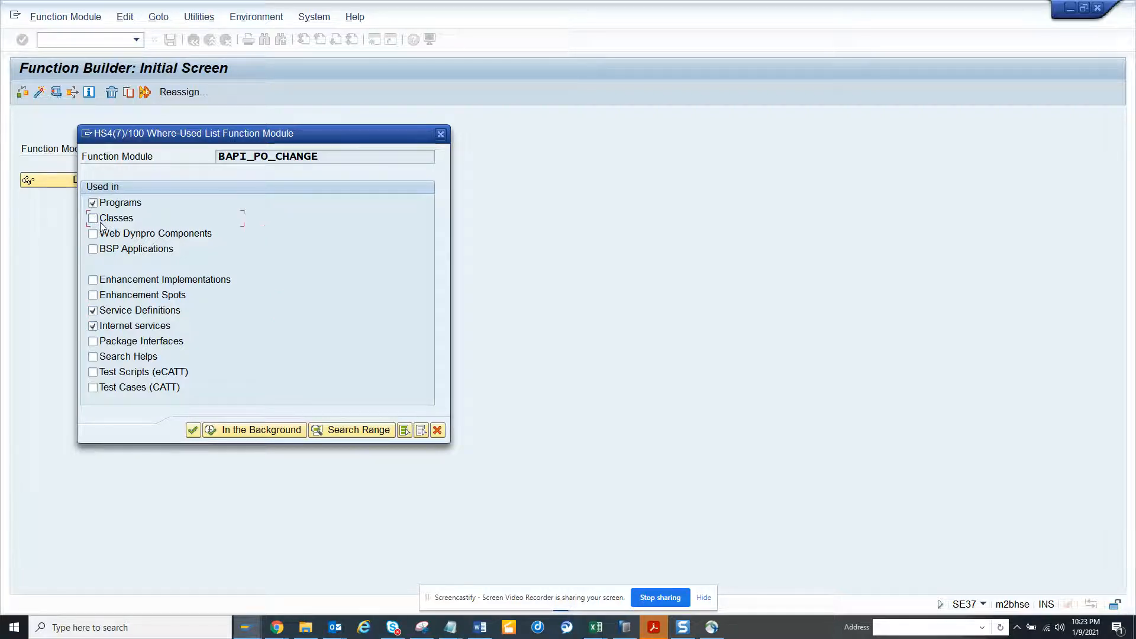
click(92, 203)
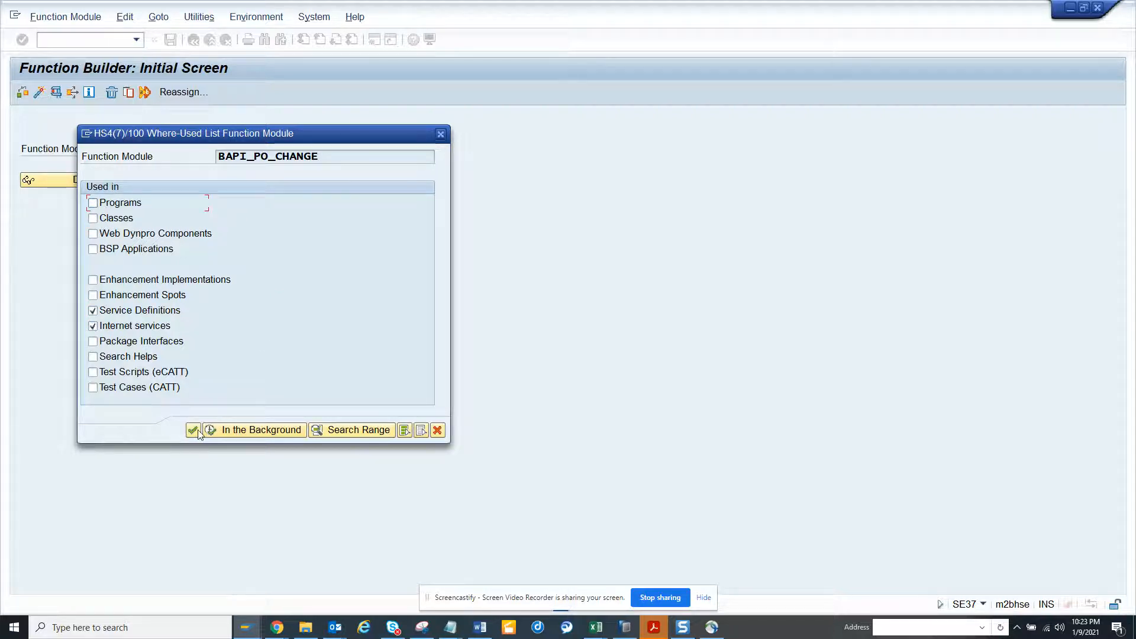
mouse_move(193, 429)
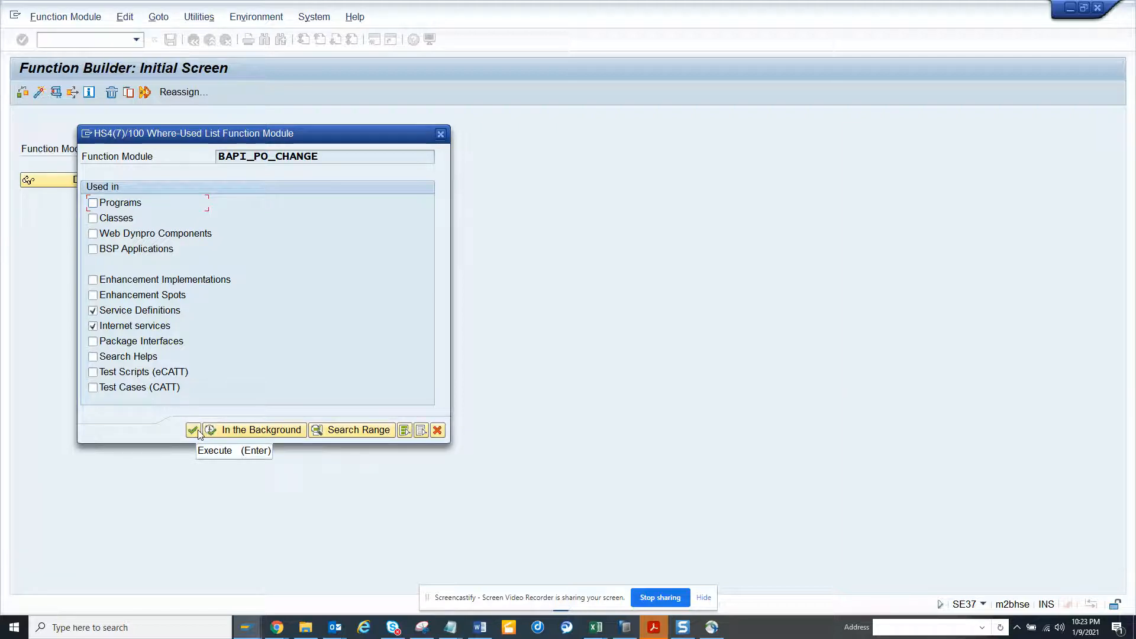
click(193, 430)
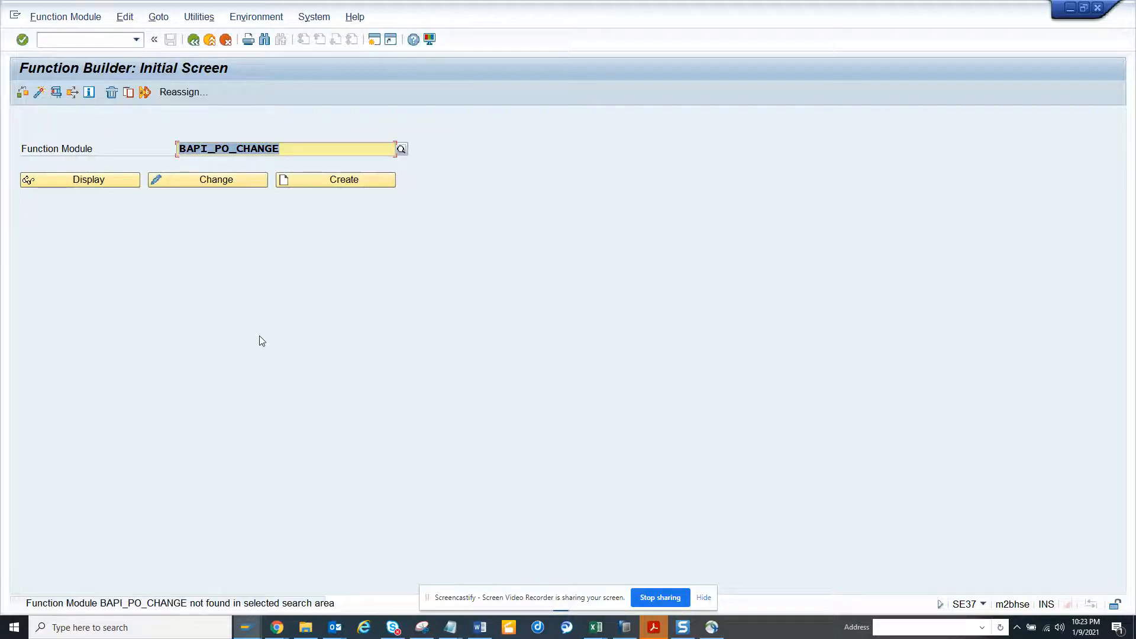
mouse_move(241, 366)
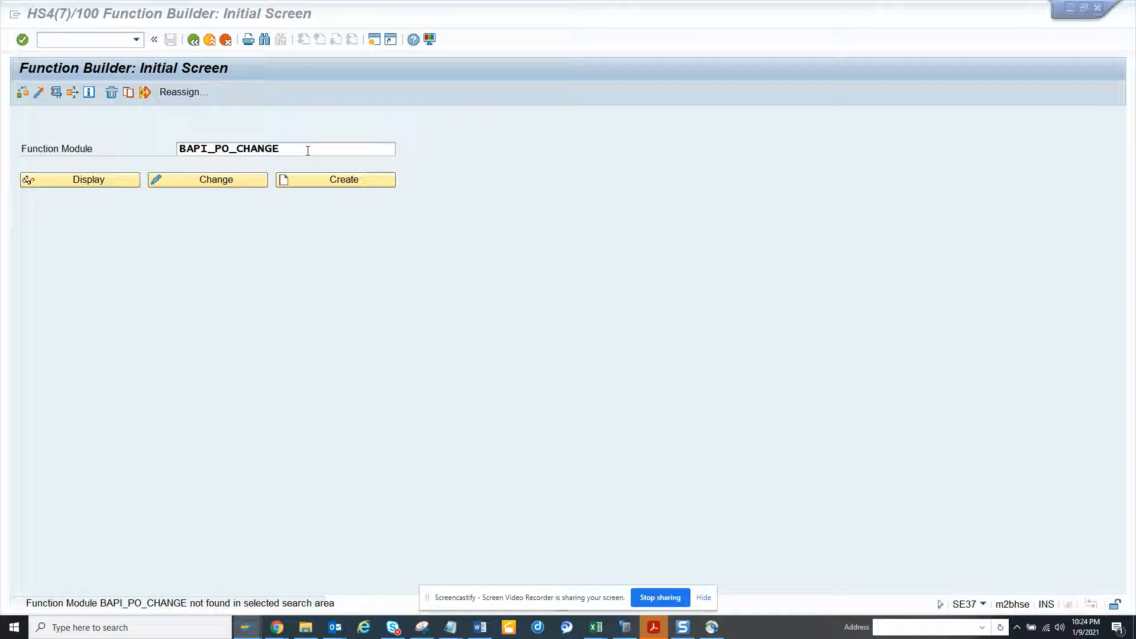
key(alt+tab)
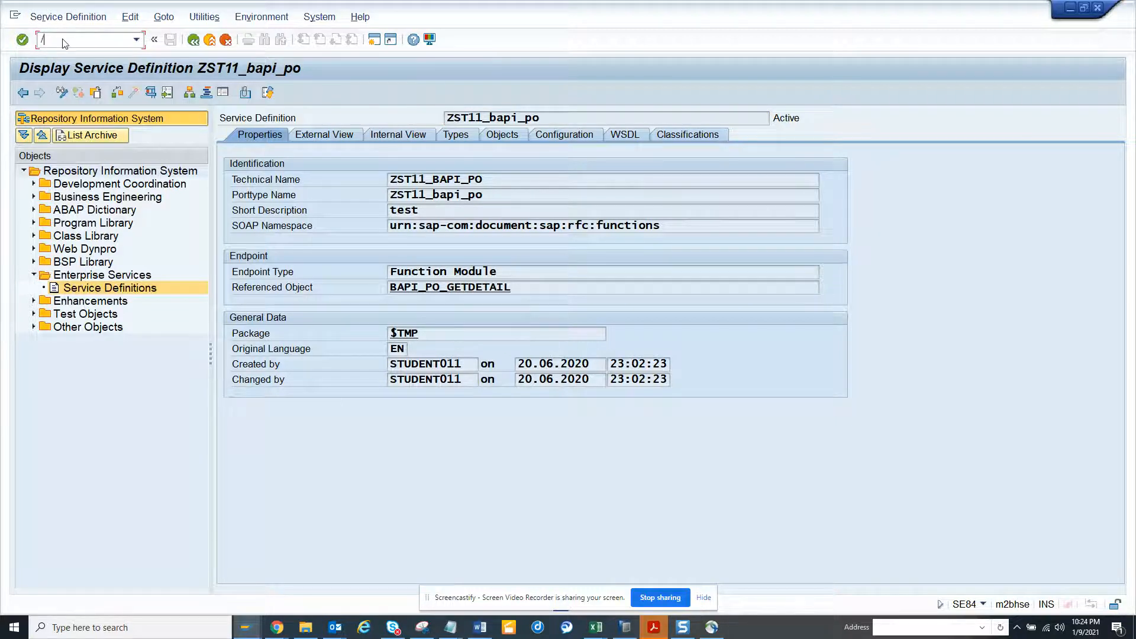
Go to transaction SE16 with /nSE16 to browse table VEPENDPOINT
text(nse16)
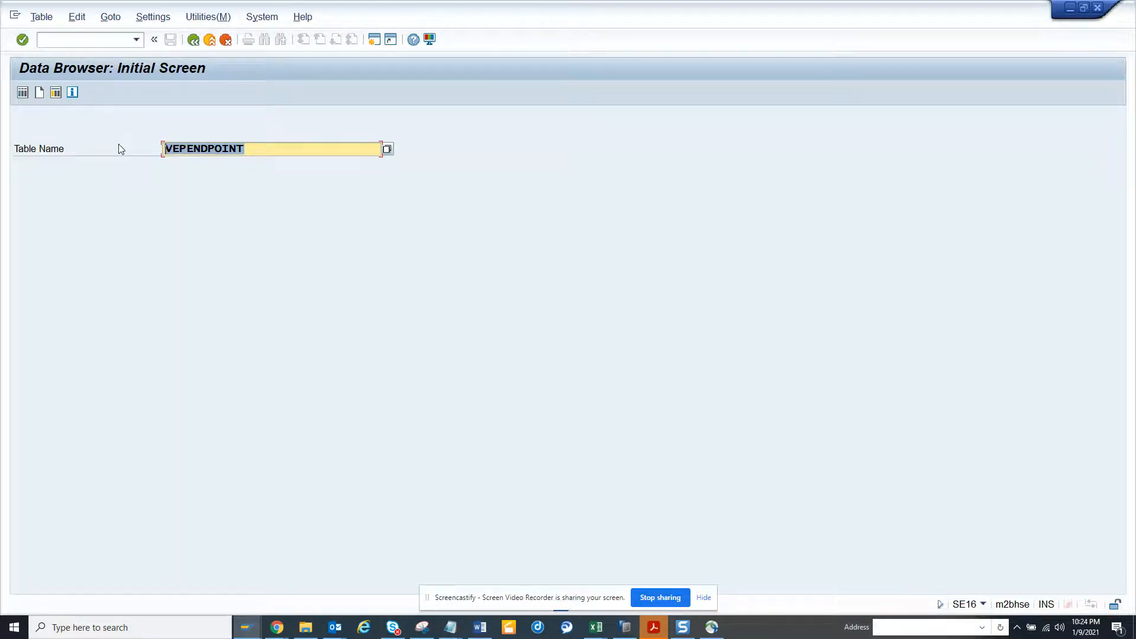
Open VEPENDPOINT table contents and filter ENDPOINTNAME by BAPI*
click(355, 190)
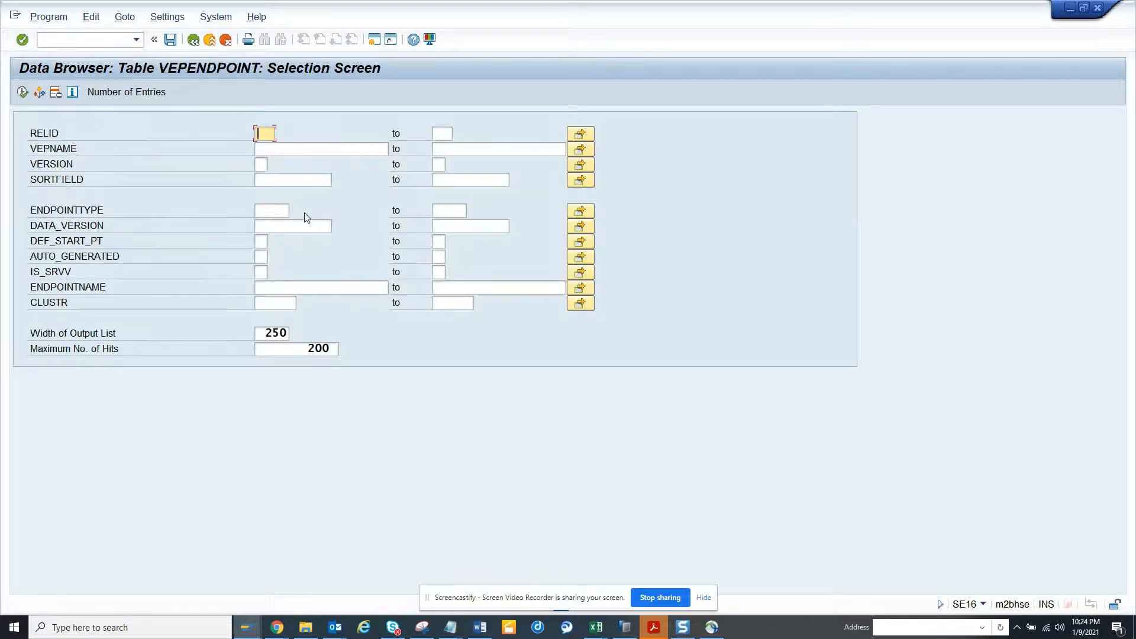
mouse_move(275, 239)
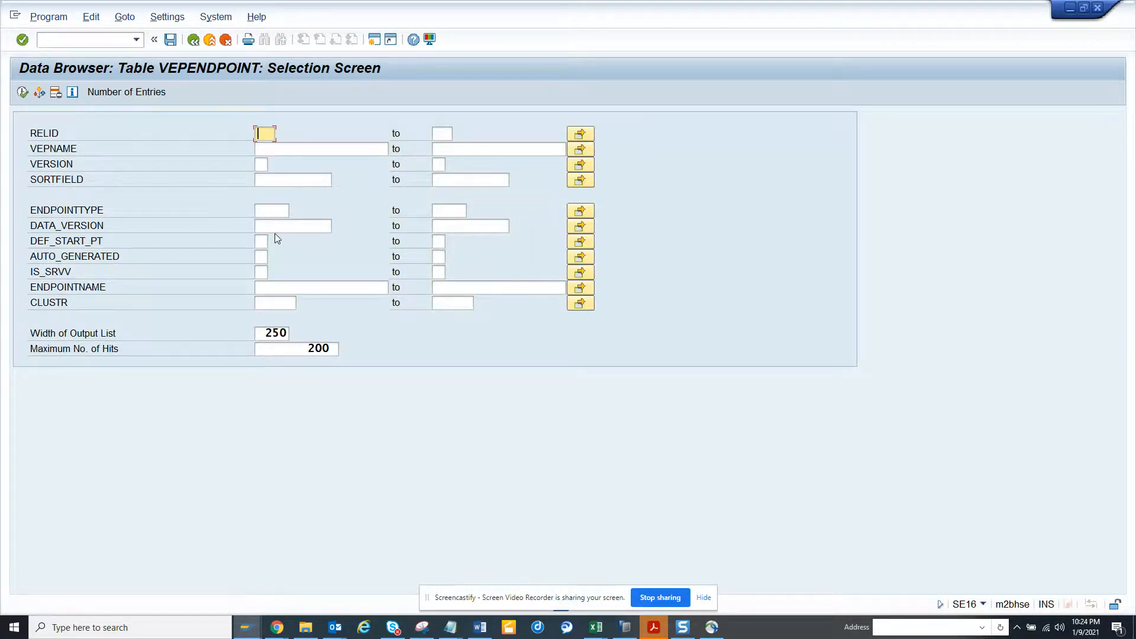
click(319, 149)
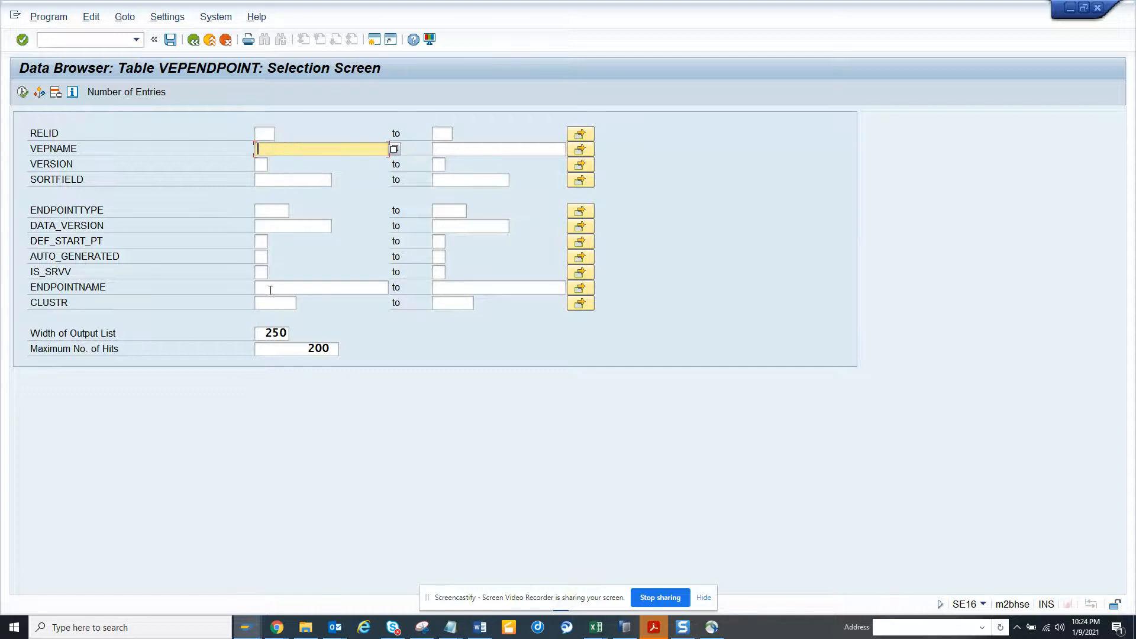
text(B)
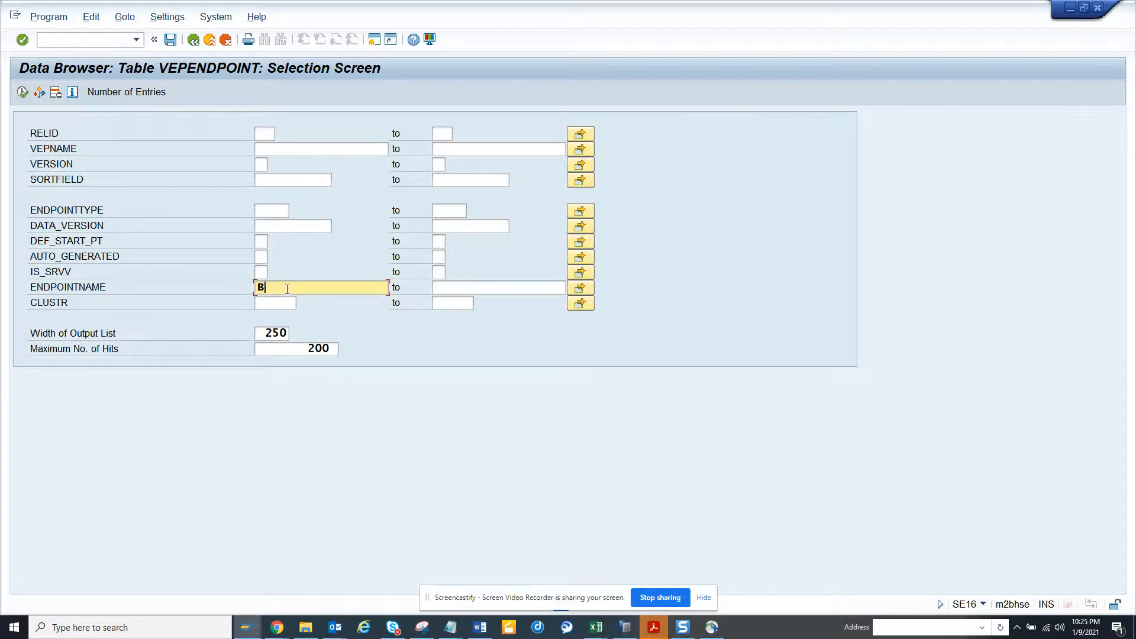
text(API*)
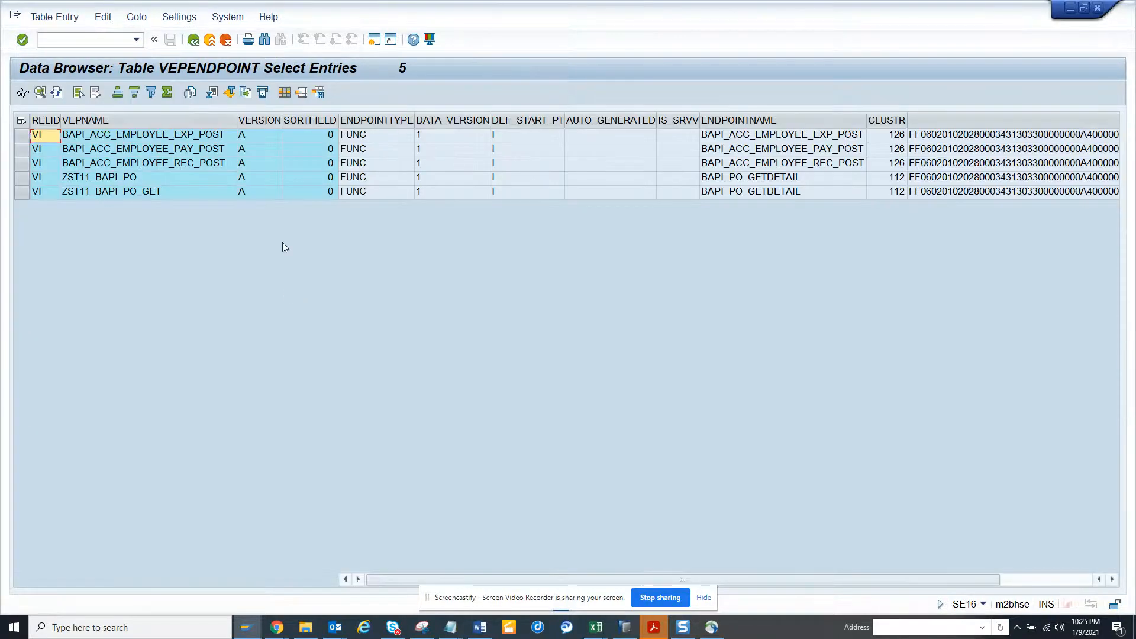
mouse_move(194, 226)
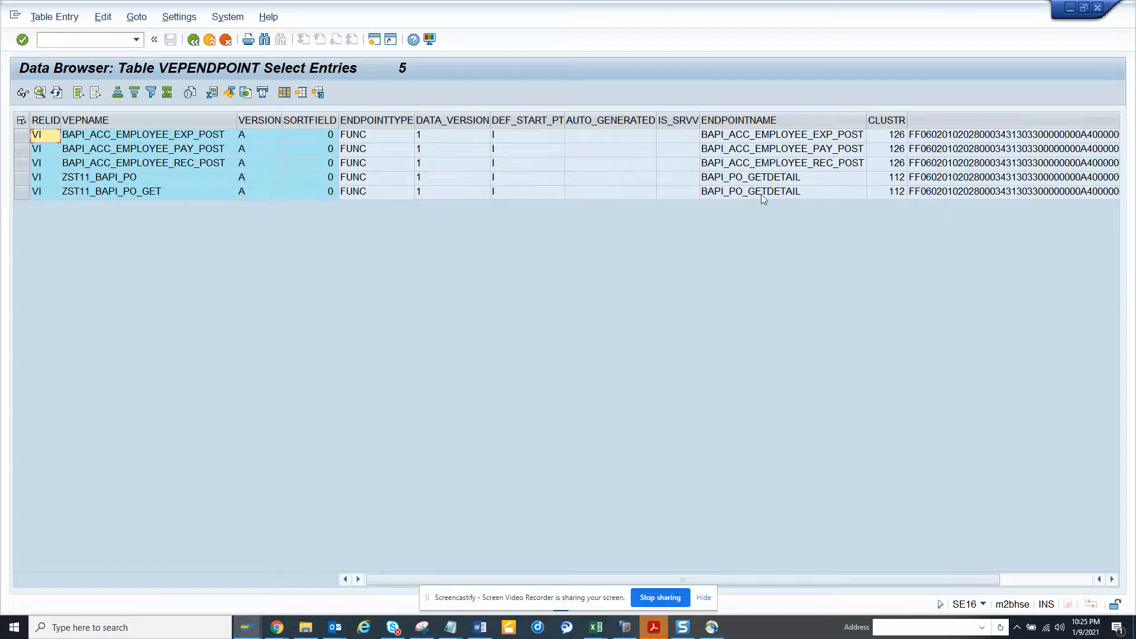
mouse_move(689, 200)
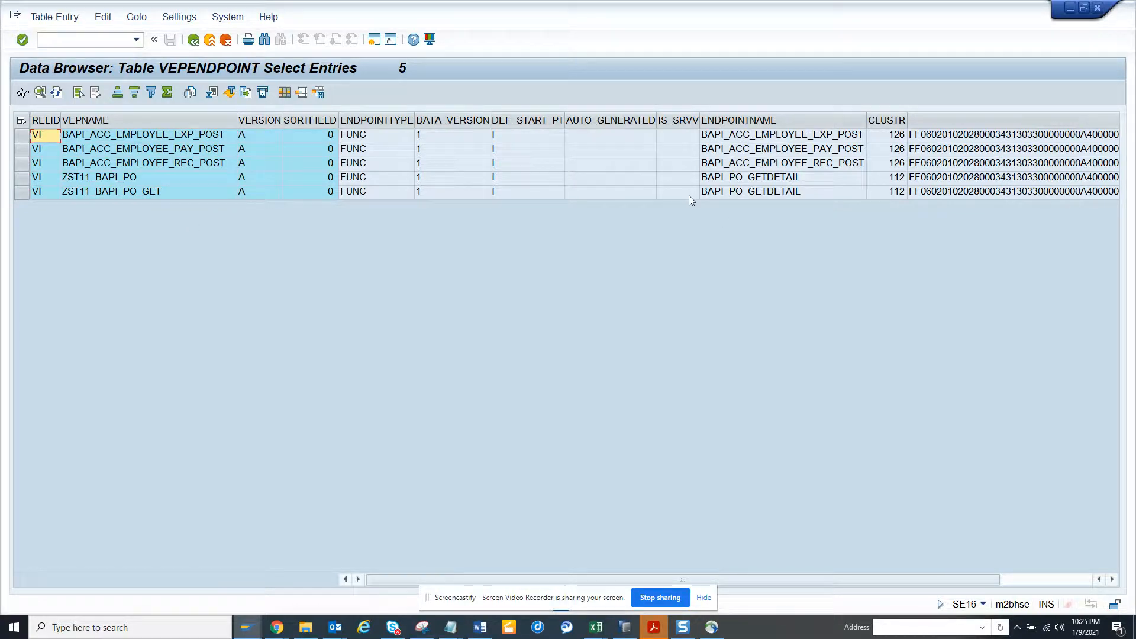
mouse_move(628, 209)
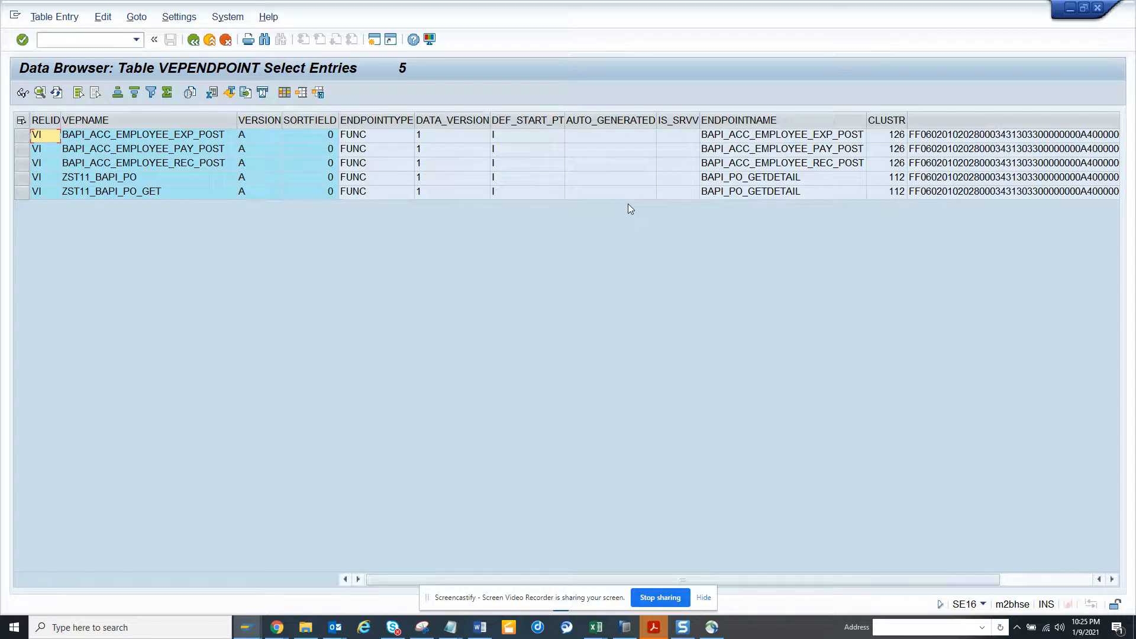
Select the BAPI_PO_GETDETAIL endpoint entry and switch to another window
click(781, 177)
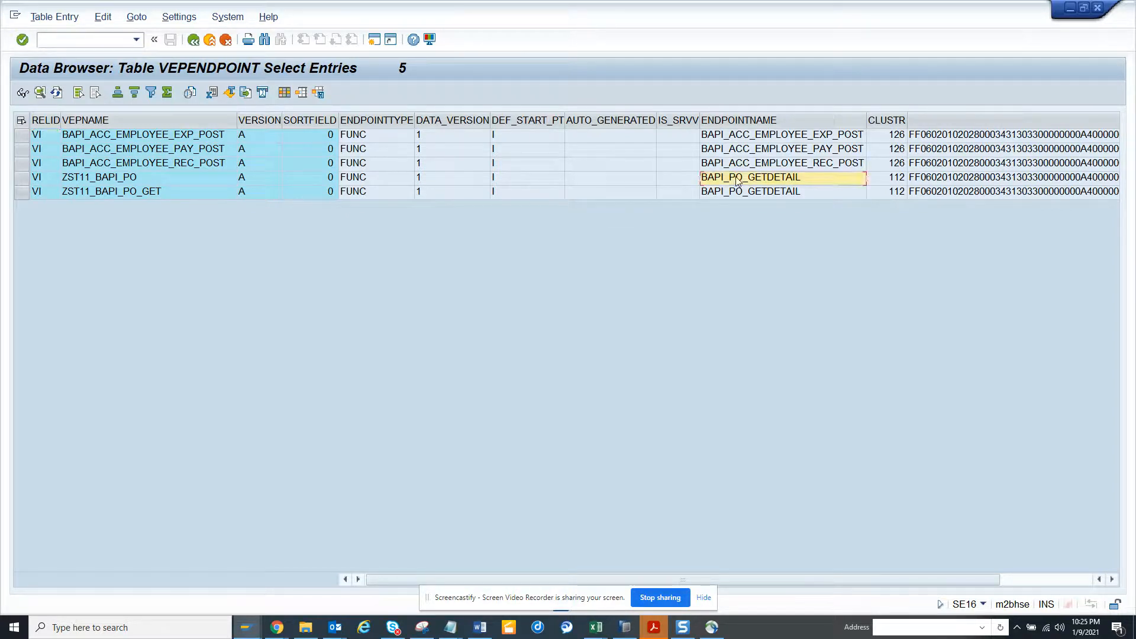
key(alt+tab)
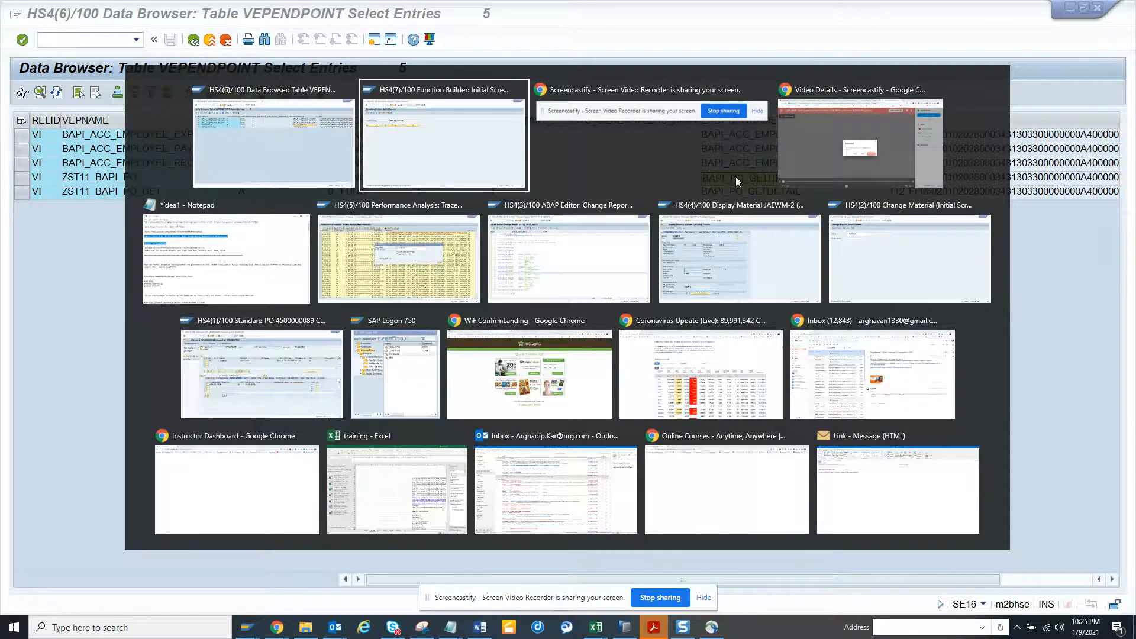
Run a where-used search for BAPI_PO_GETDETAIL in the Function Builder
click(444, 136)
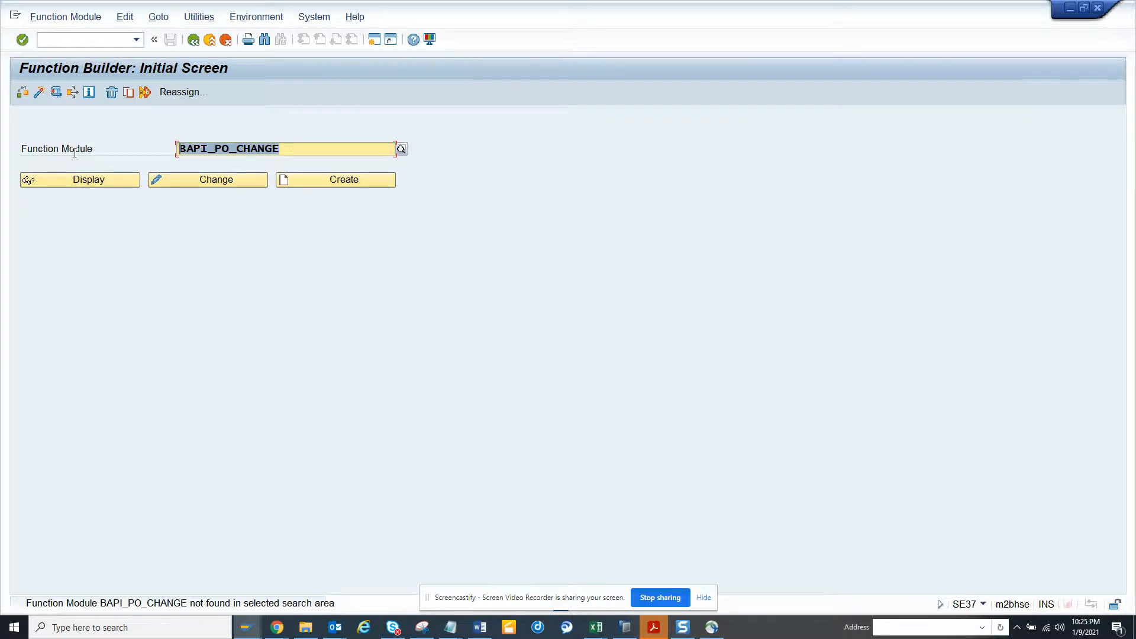
text(BAPI_PO_GETDETAIL)
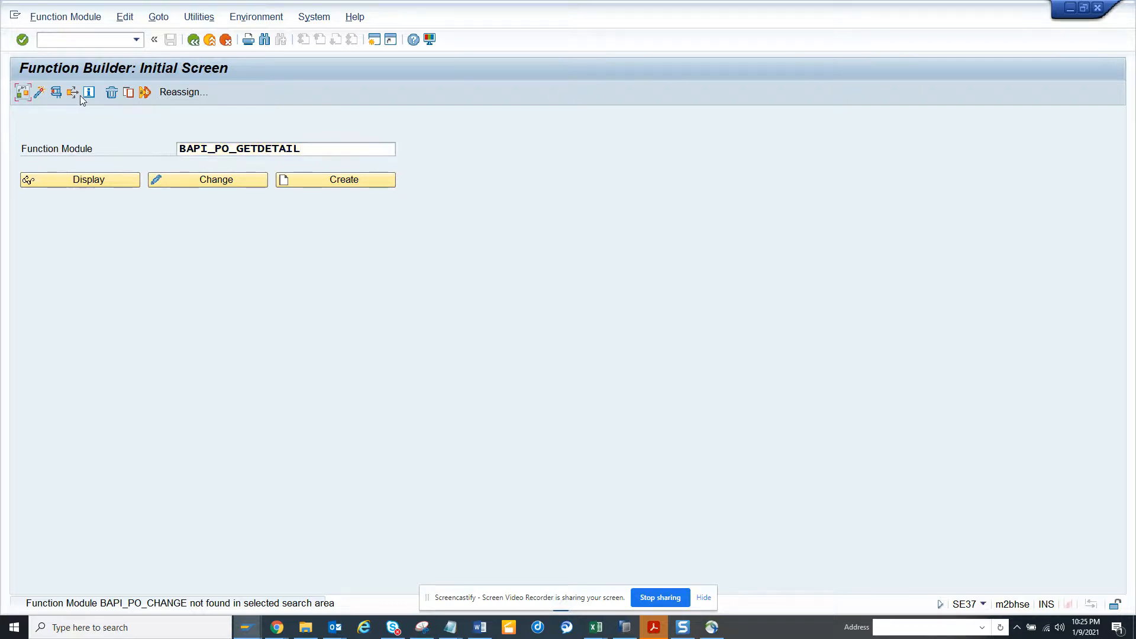
click(72, 92)
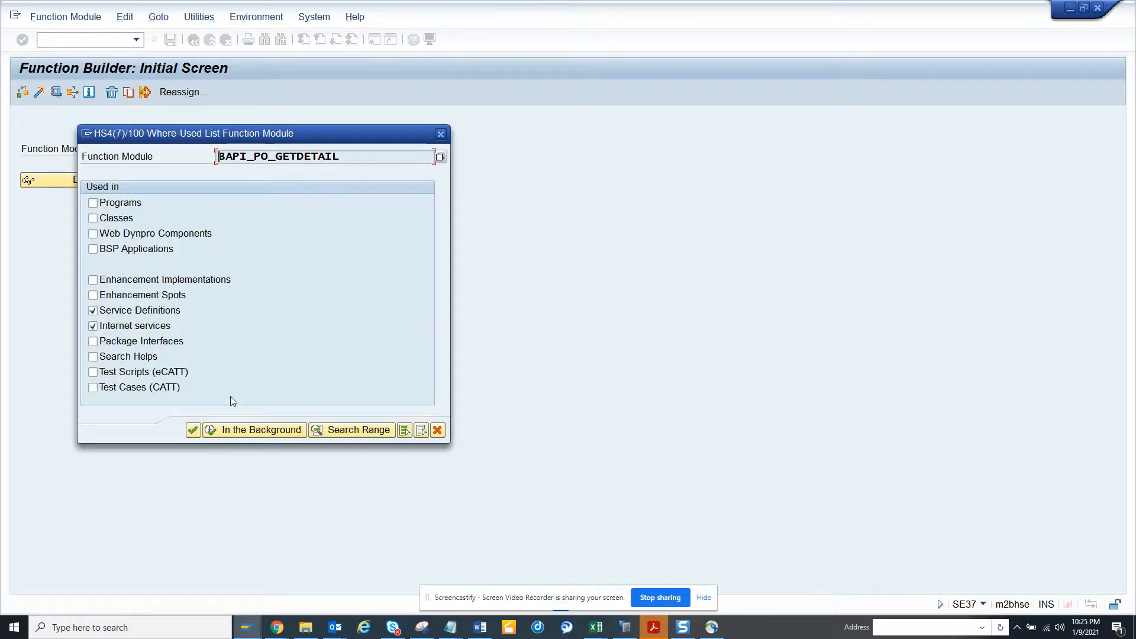
click(193, 429)
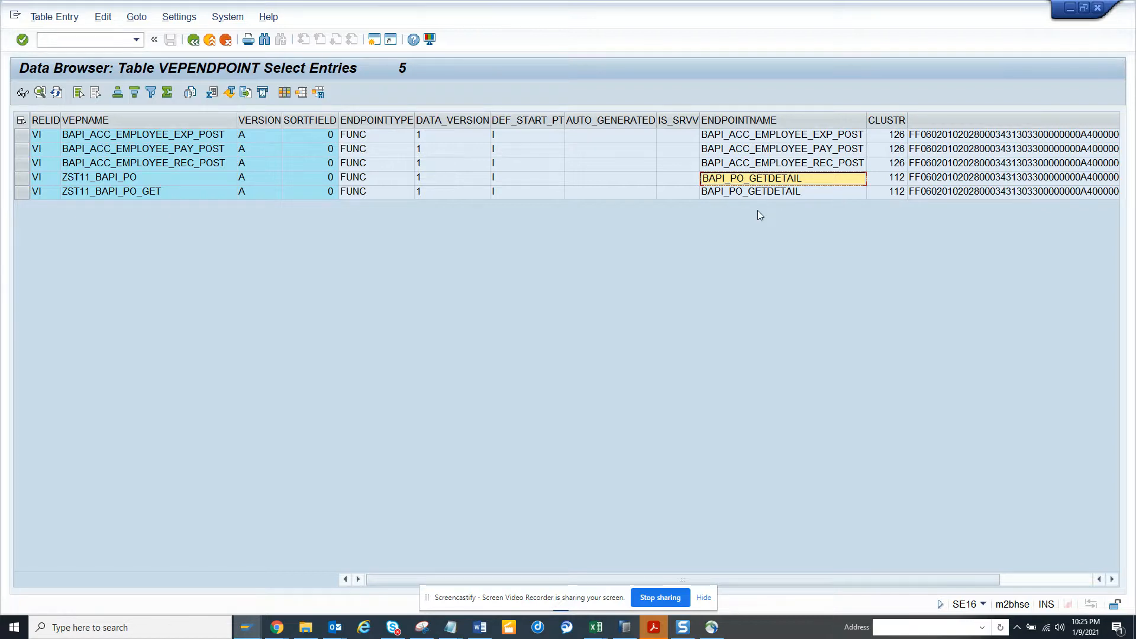
mouse_move(744, 187)
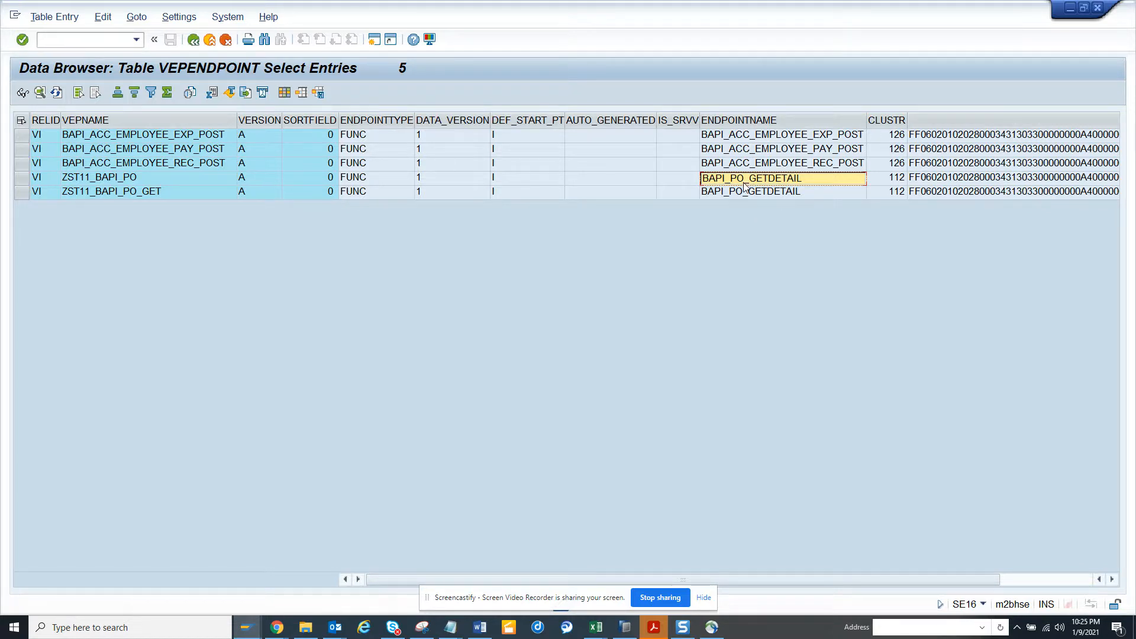
Re-run the VEPENDPOINT selection for ENDPOINTNAME BAPI*, listing 34 endpoints
click(193, 39)
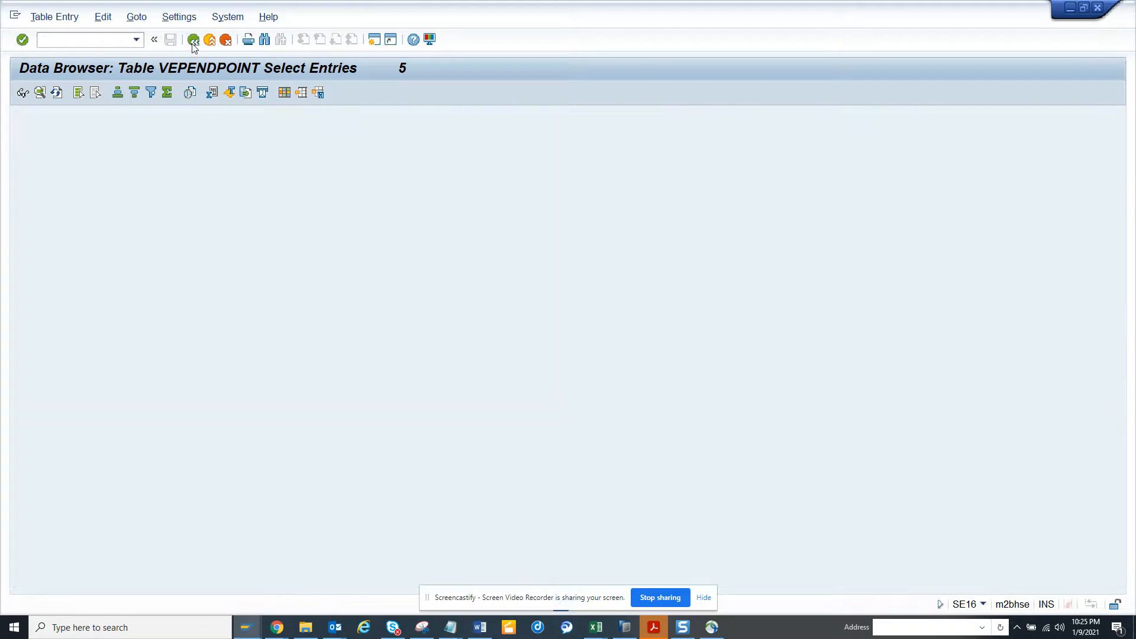
click(194, 39)
text(BAPI*)
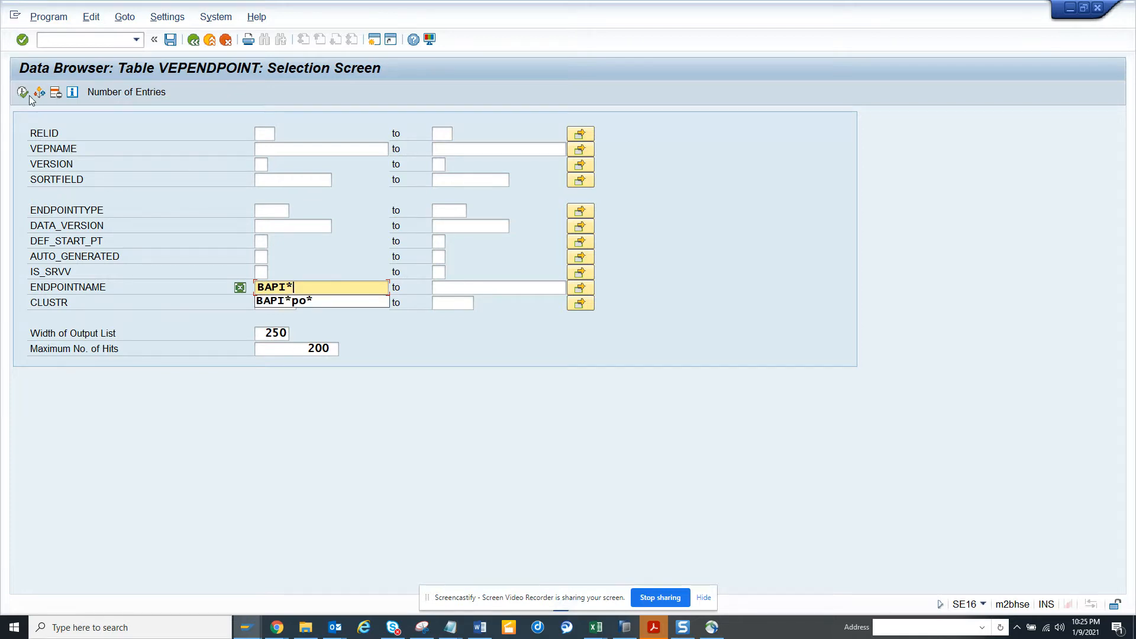
click(23, 92)
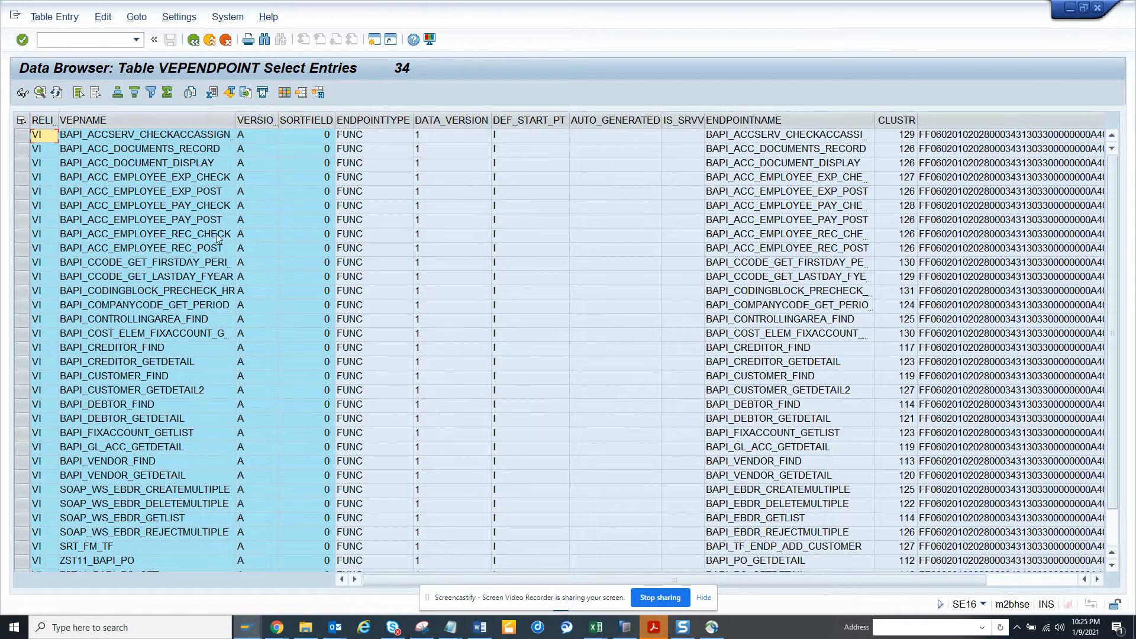